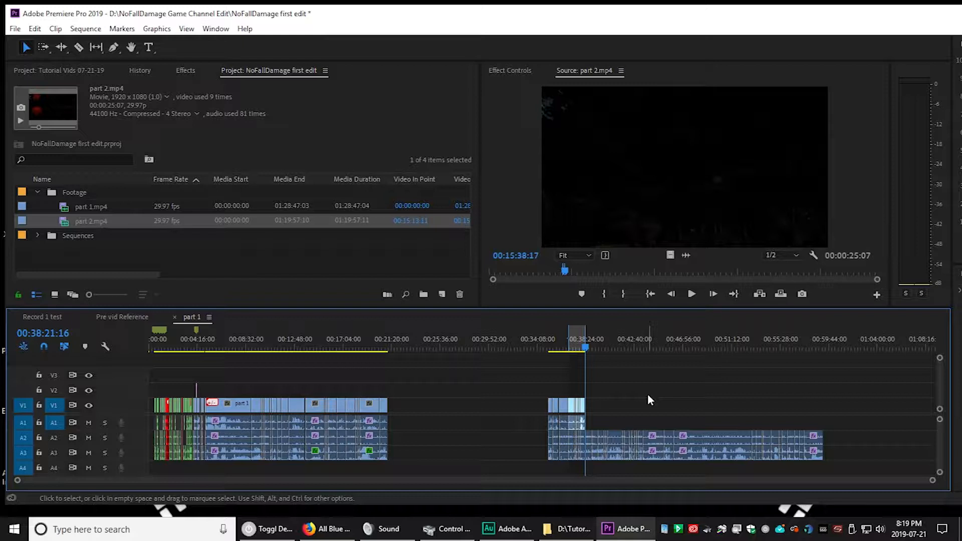
mouse_move(612, 414)
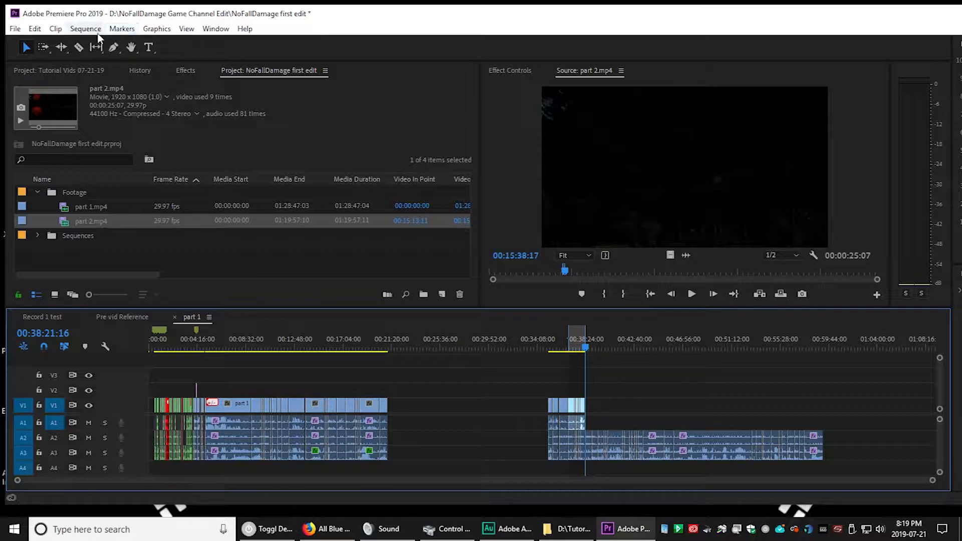
- Jump the sequence to about 00:04:33 and select the preceding part 1.mp4 clip
click(86, 29)
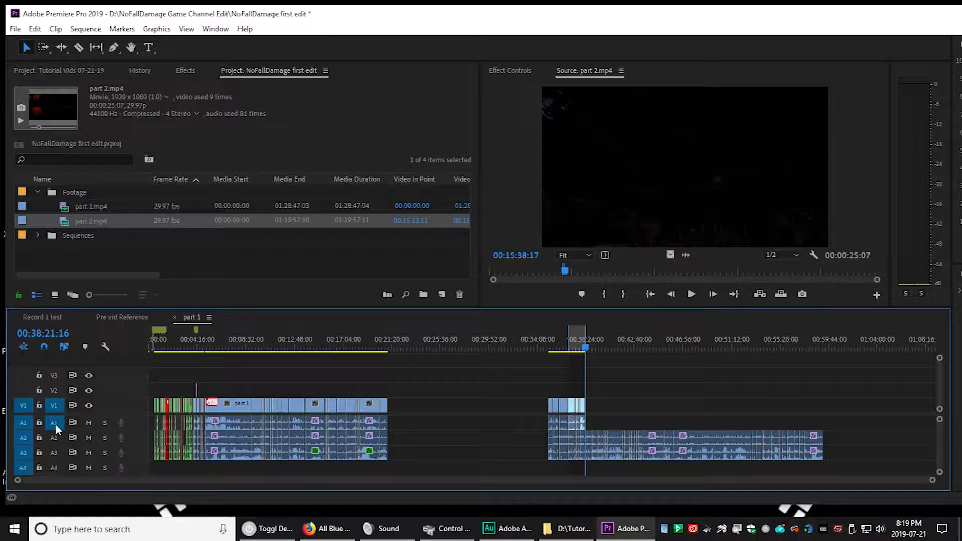
mouse_move(60, 406)
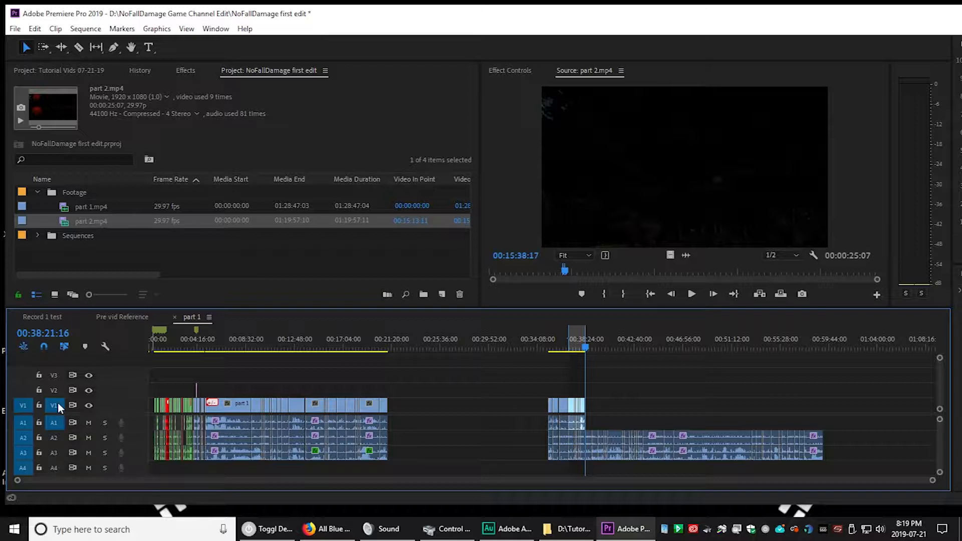
mouse_move(68, 431)
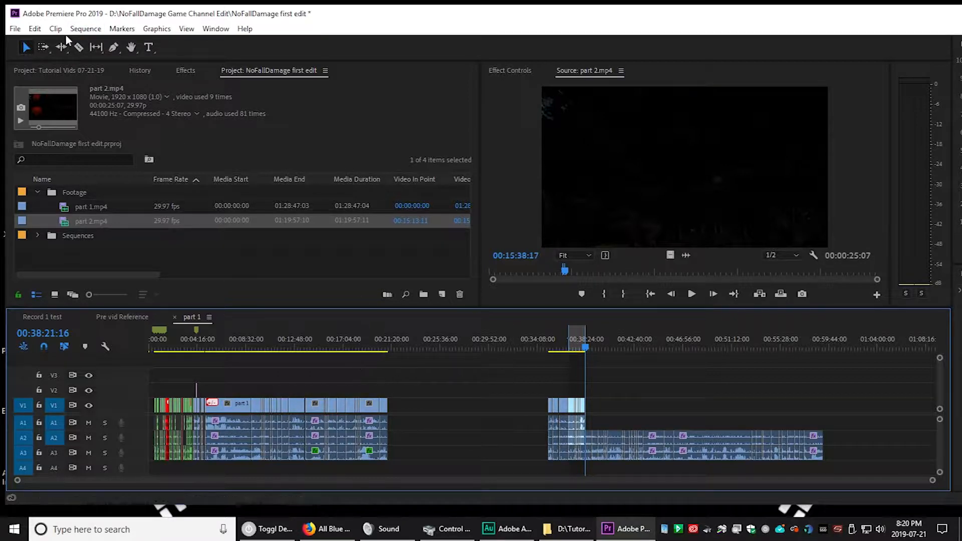
click(85, 28)
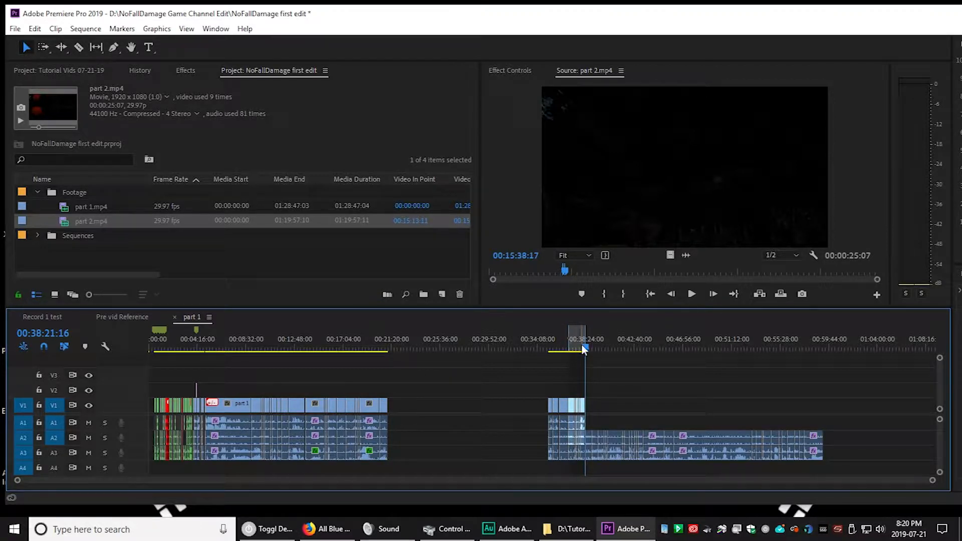
click(202, 349)
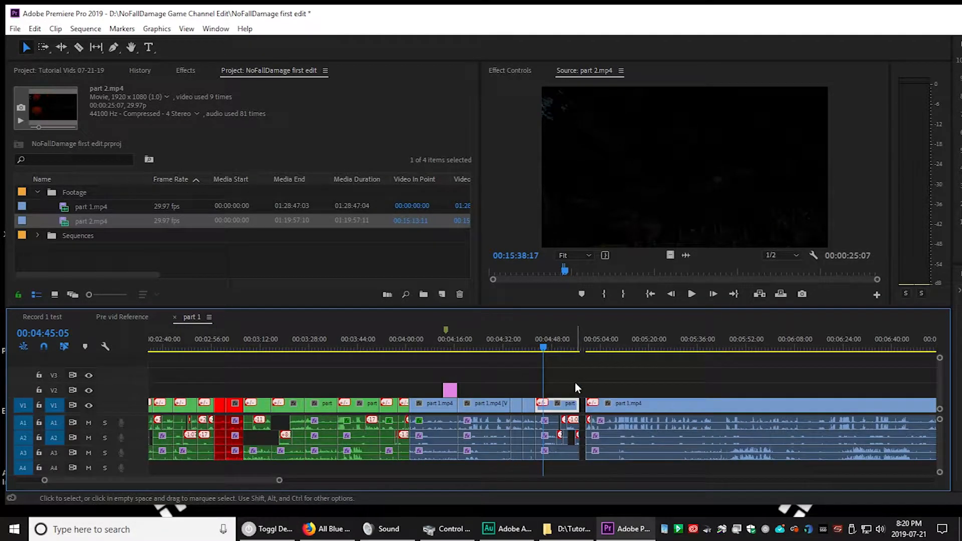
click(507, 347)
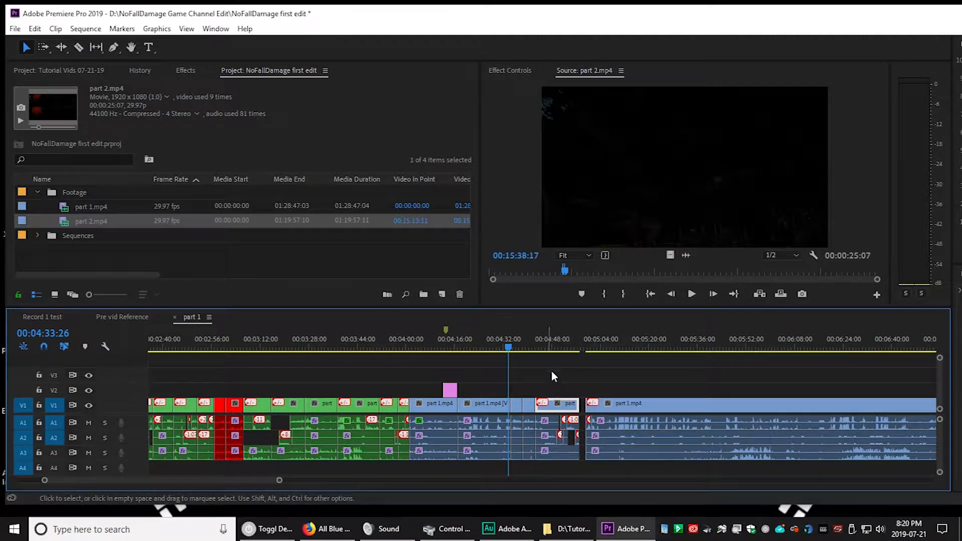
mouse_move(566, 378)
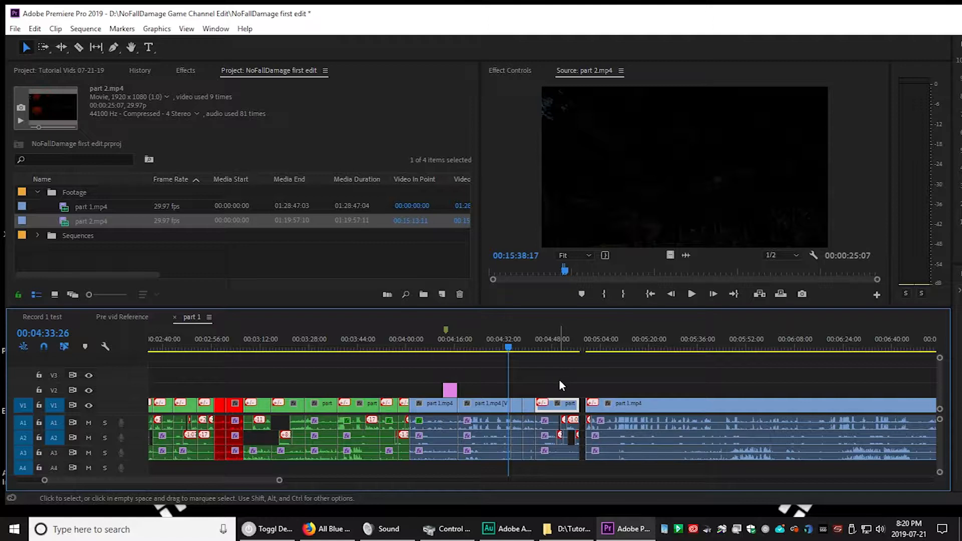
click(483, 403)
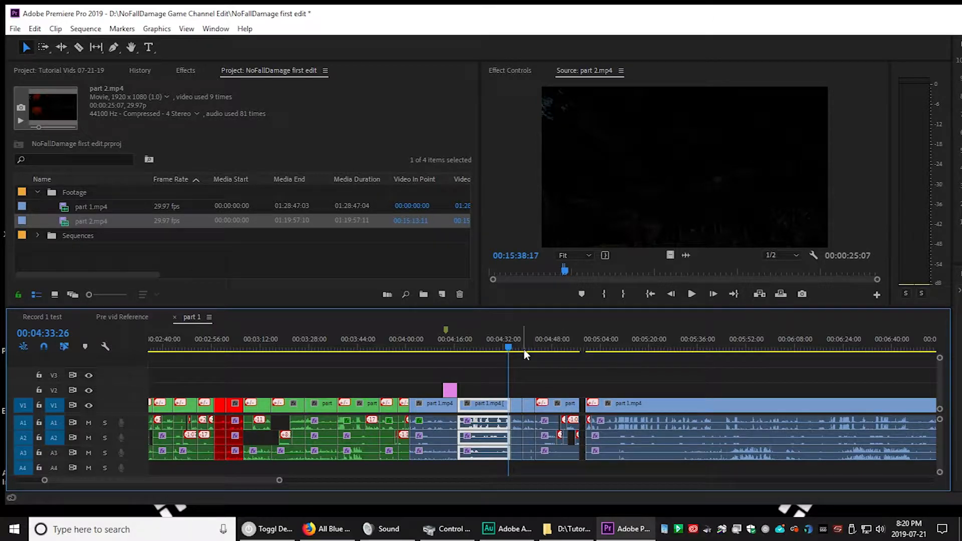
mouse_move(544, 356)
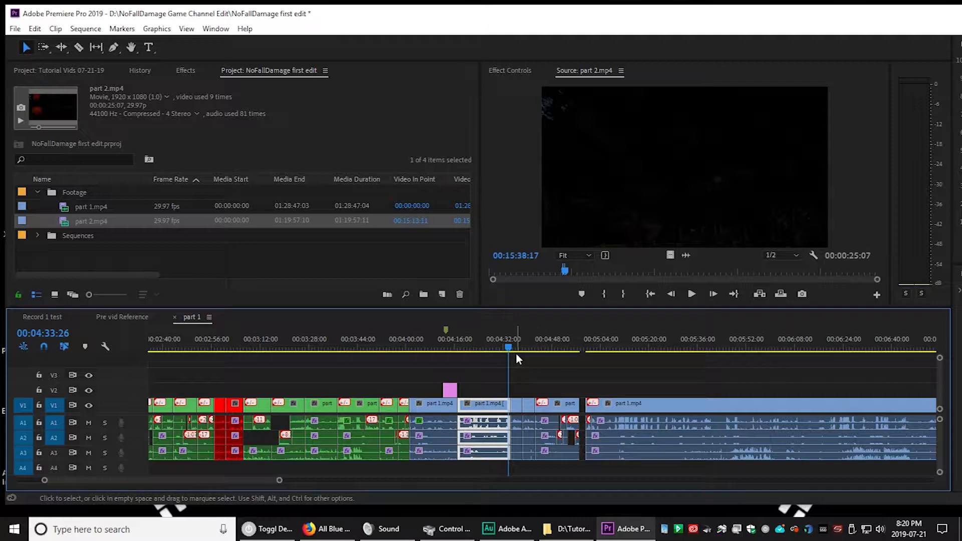
click(85, 29)
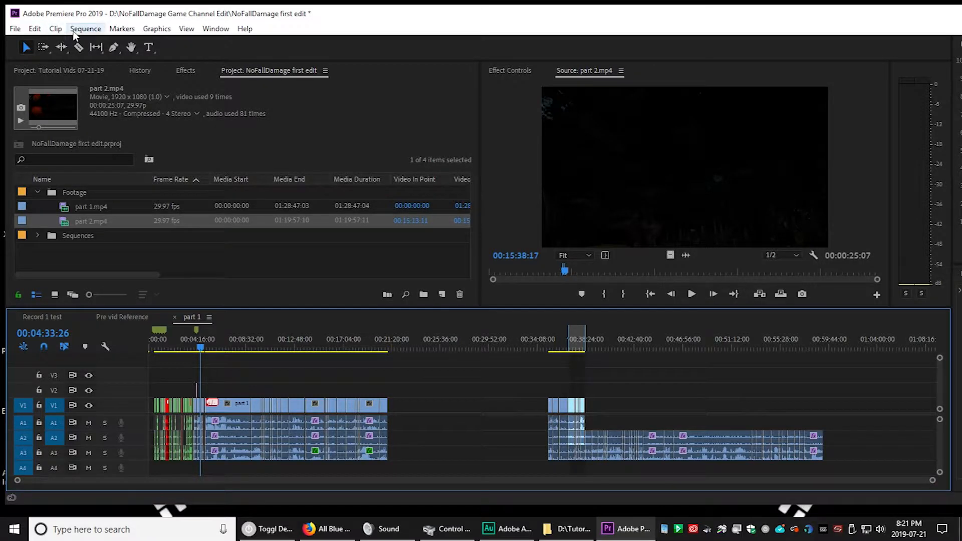
- Search keyboard shortcuts for 'lift' and reveal the Lift command's current shortcut
click(40, 29)
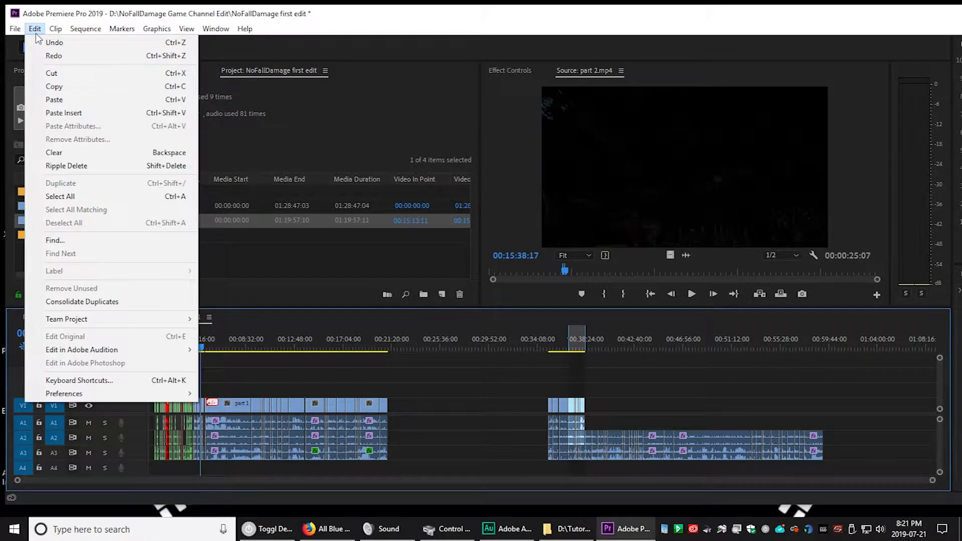
mouse_move(78, 380)
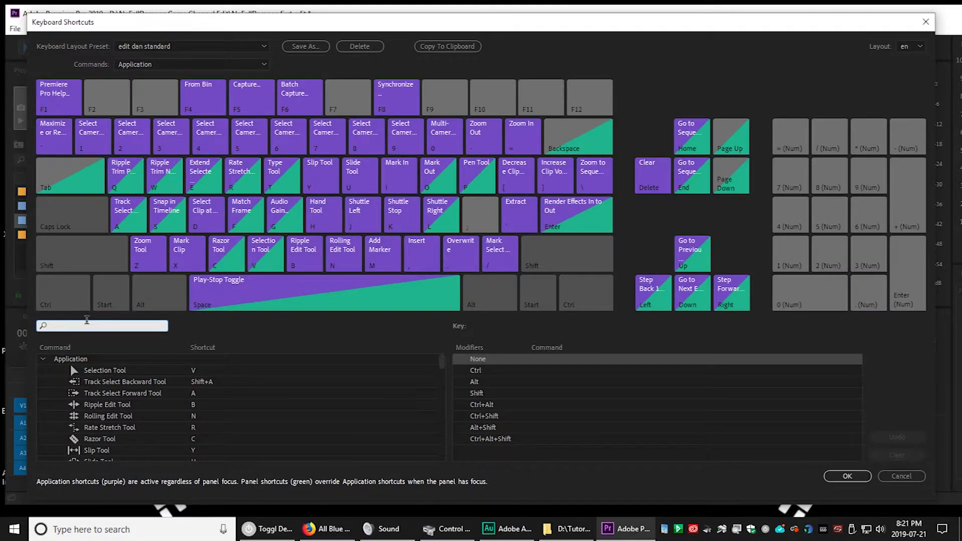
text(lift)
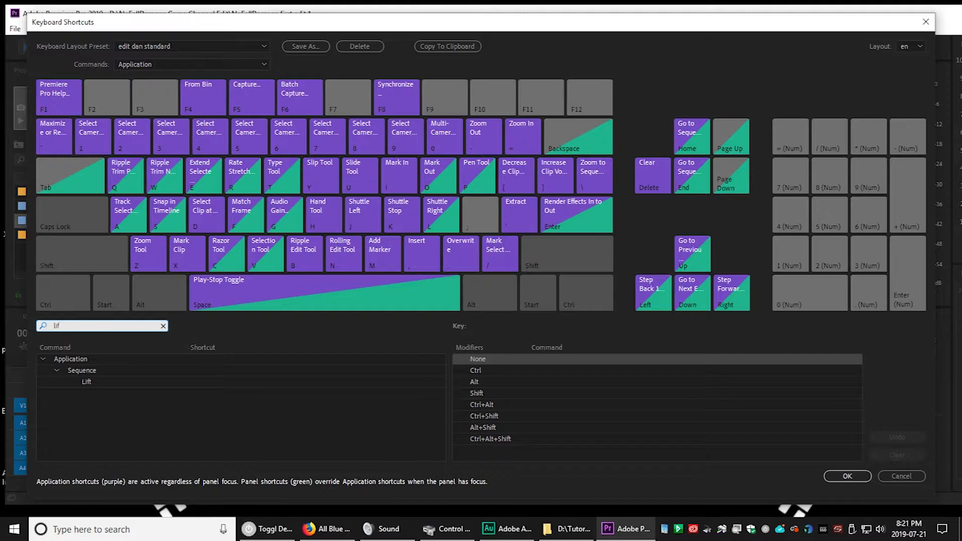
click(87, 381)
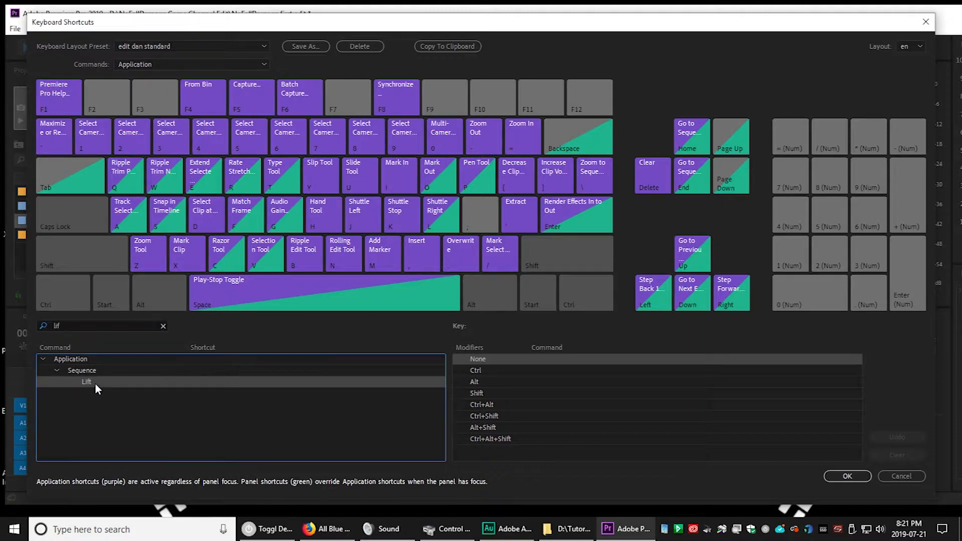
mouse_move(203, 388)
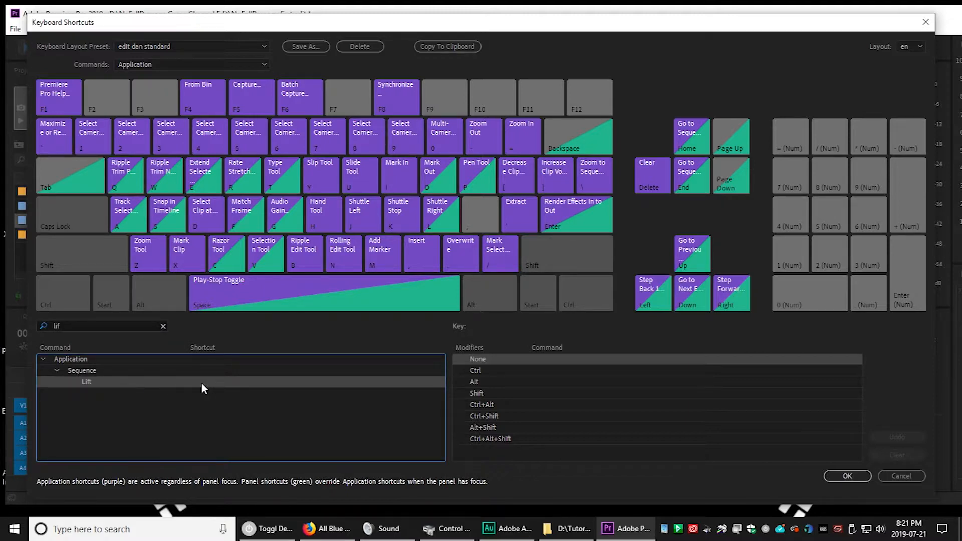
click(195, 382)
text(;)
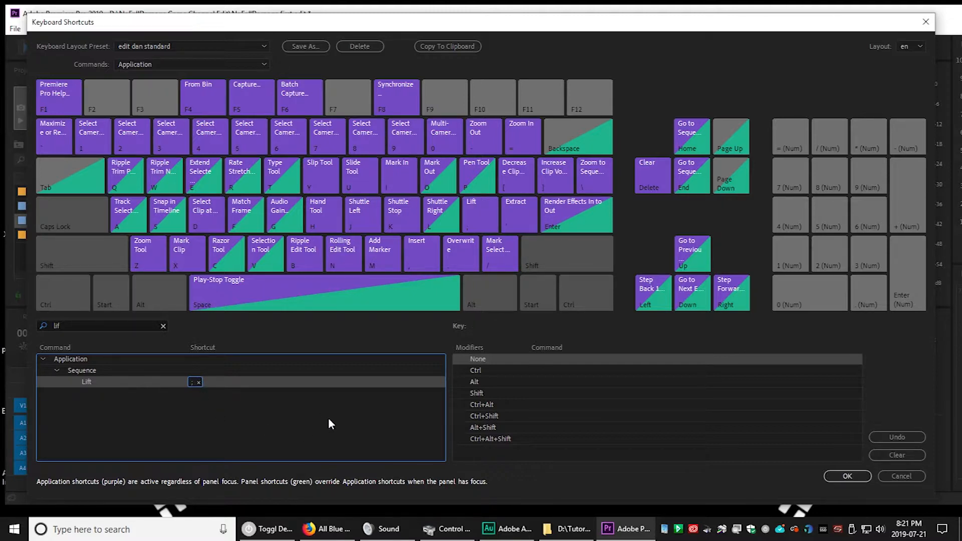
mouse_move(197, 385)
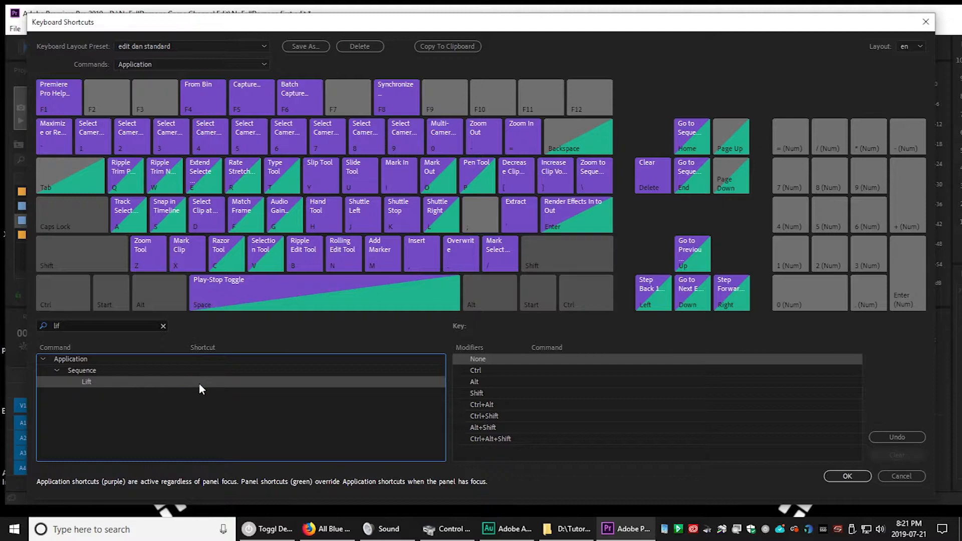
mouse_move(205, 384)
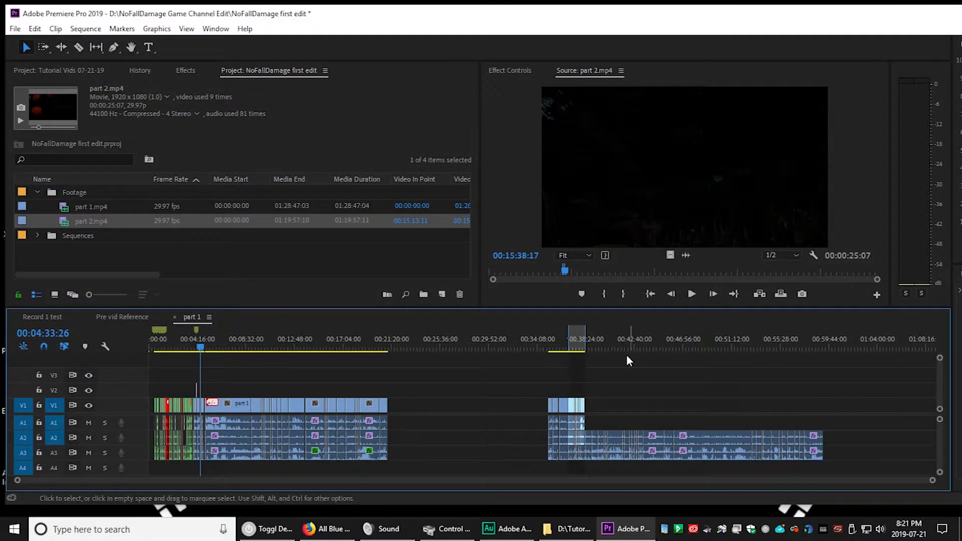
- Clear the Lift command's keyboard shortcut
click(587, 348)
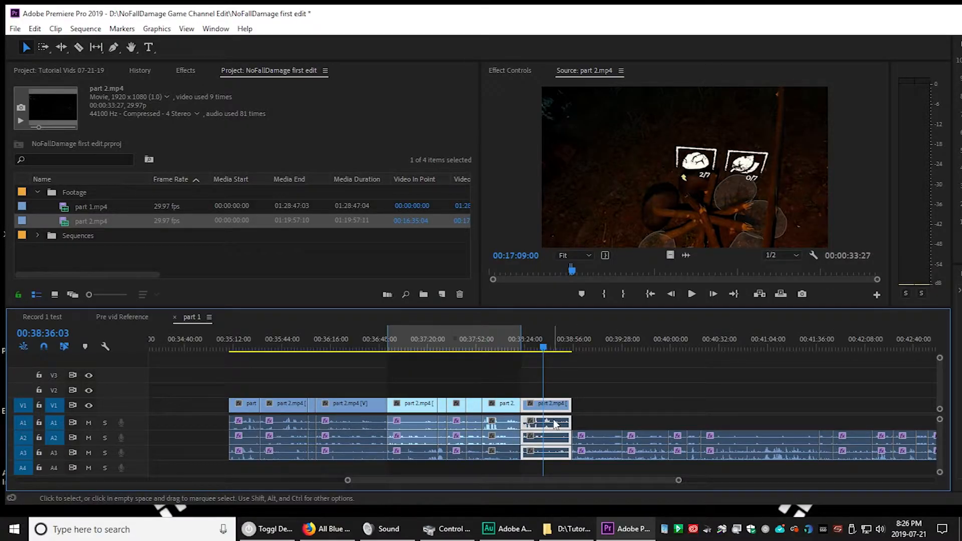
mouse_move(543, 434)
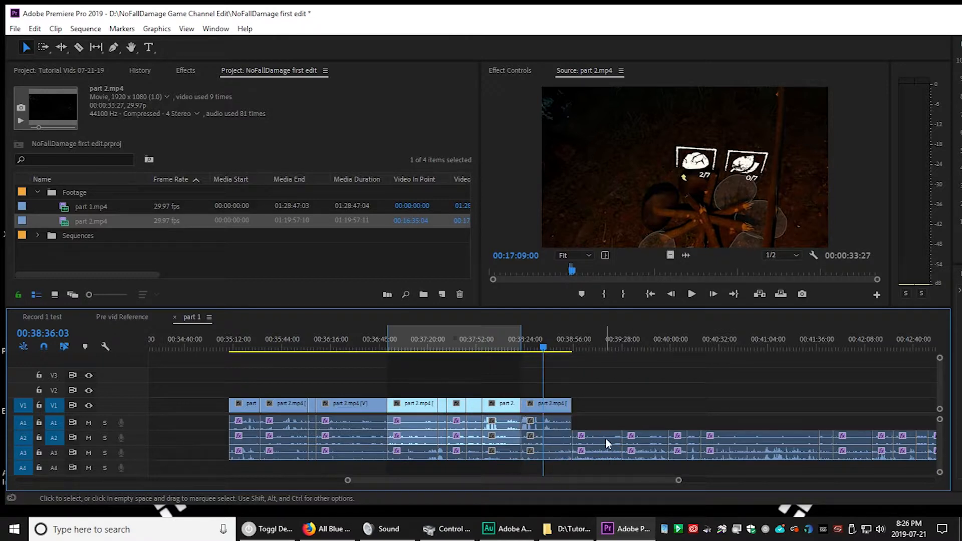
mouse_move(608, 444)
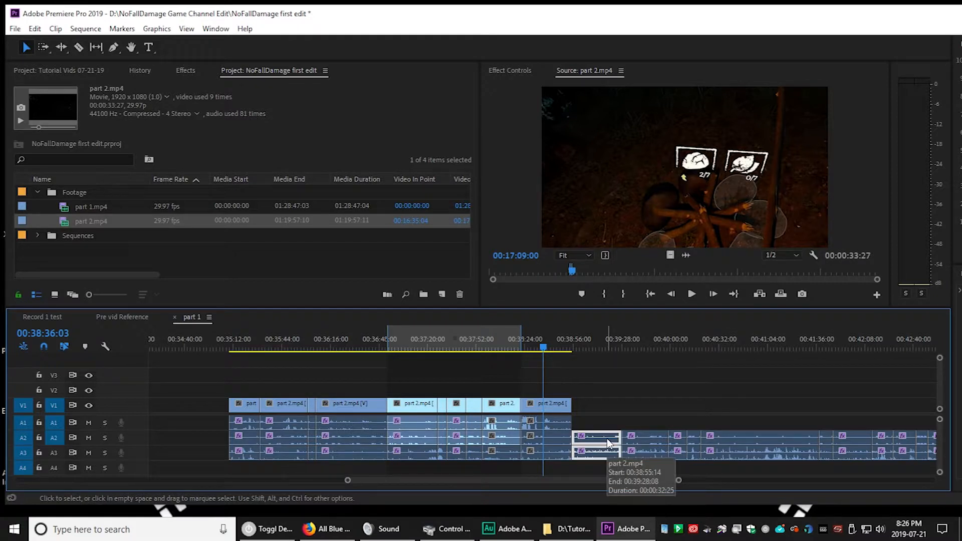
mouse_move(598, 445)
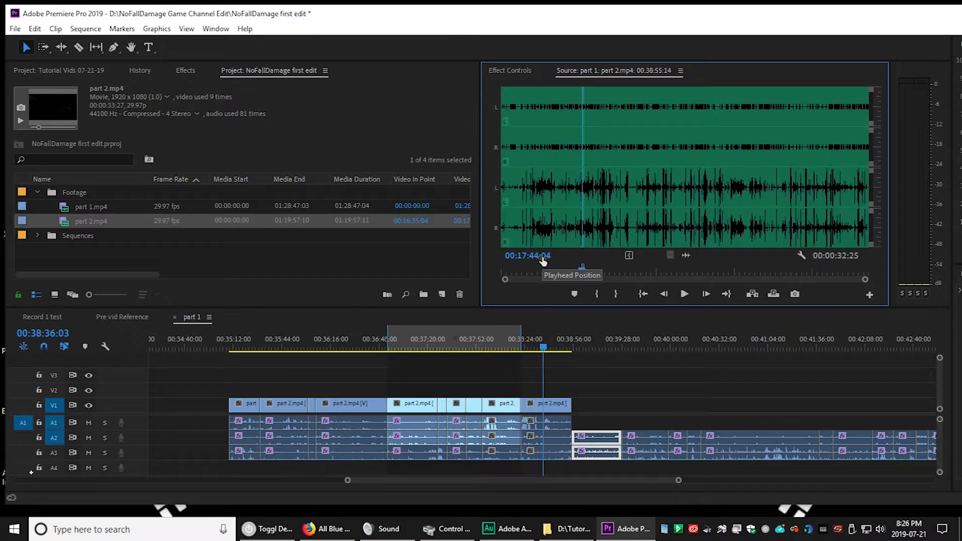
- Select the Source Monitor timecode to enter a time in part 2.mp4
click(531, 256)
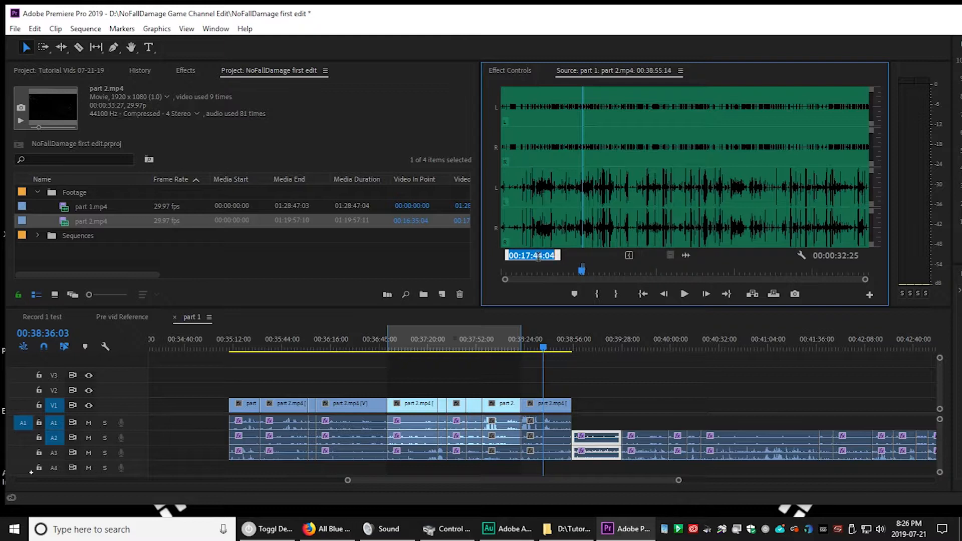
mouse_move(834, 265)
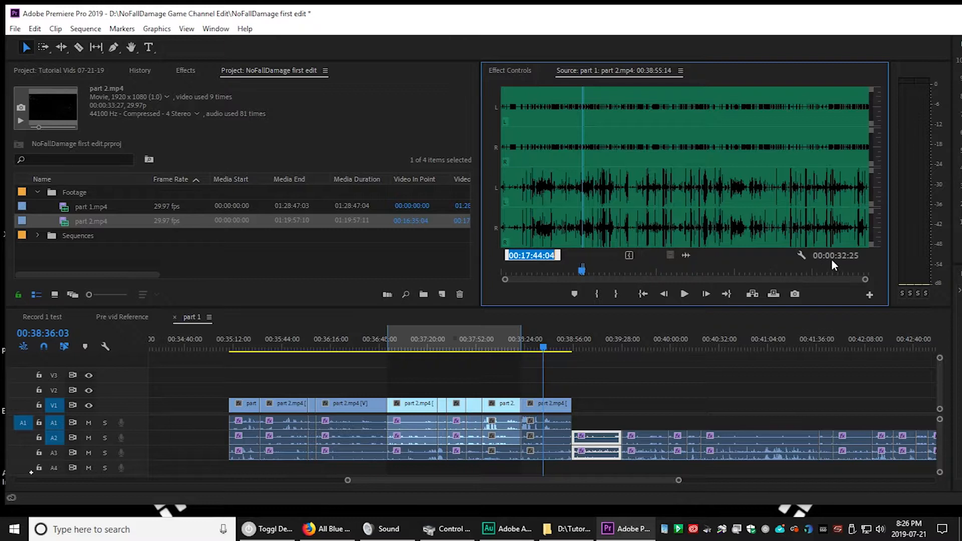
mouse_move(841, 260)
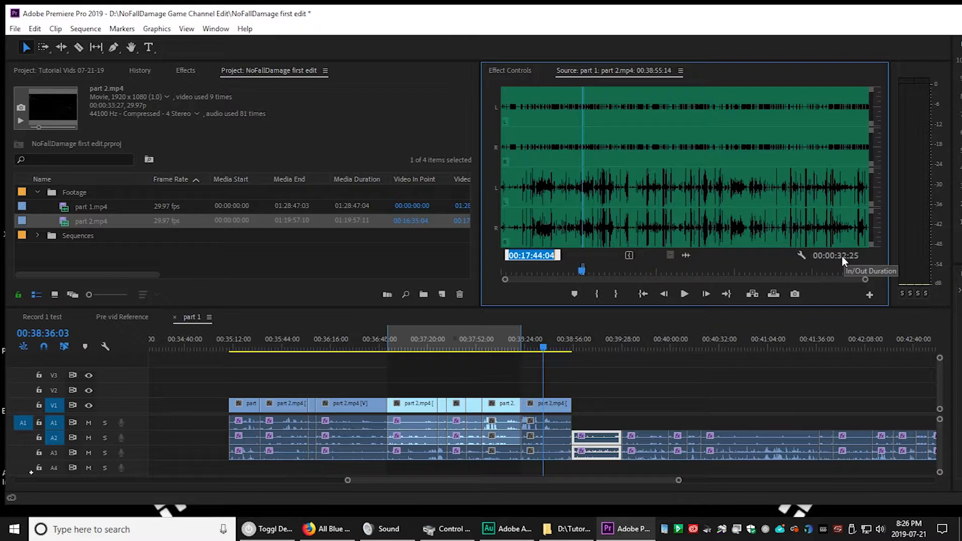
mouse_move(841, 267)
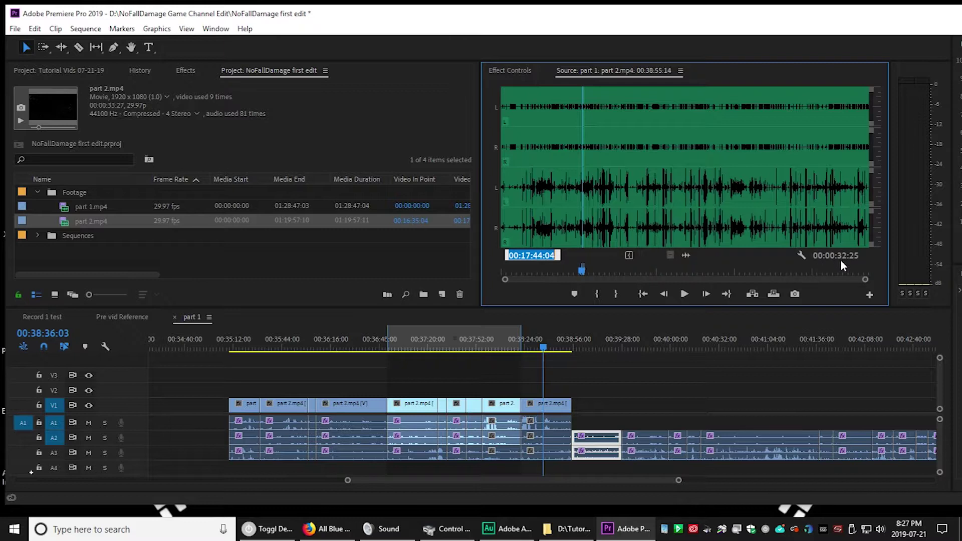
mouse_move(862, 273)
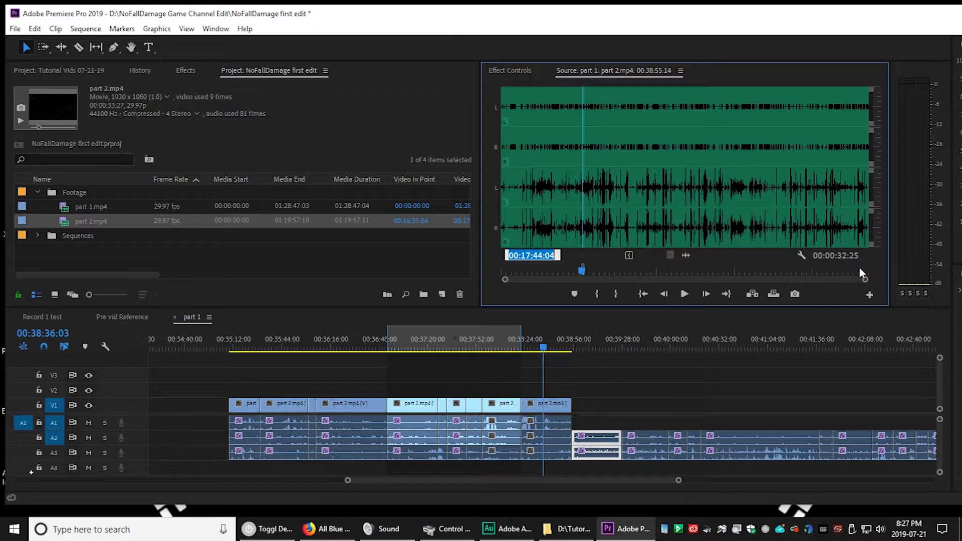
mouse_move(867, 279)
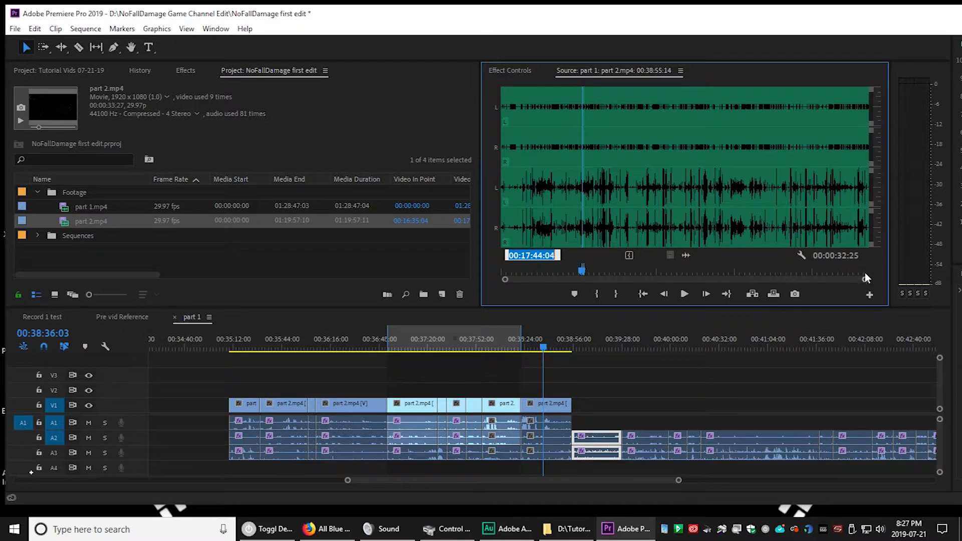
mouse_move(612, 75)
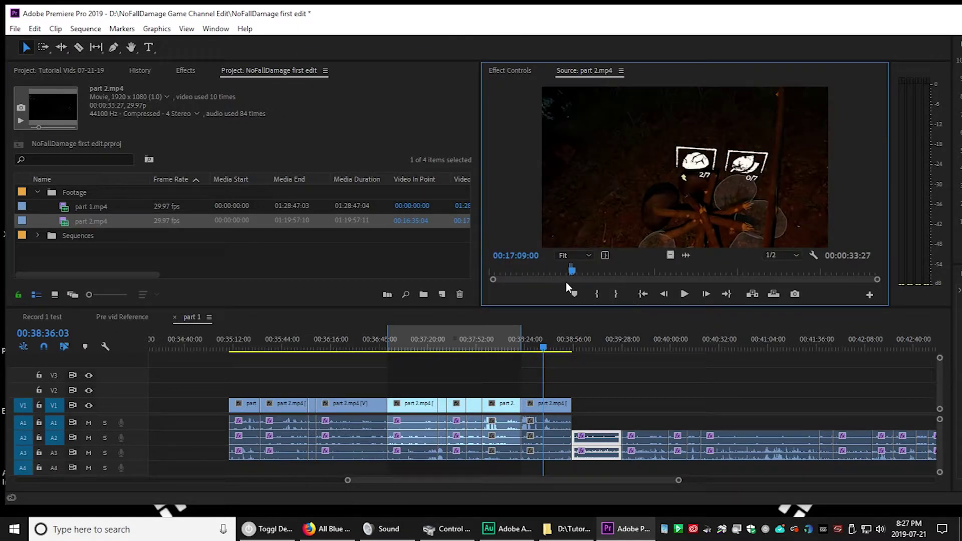
- Mark part 2.mp4 In at 00:17:44:04 and Out at 00:18:16:29
click(516, 256)
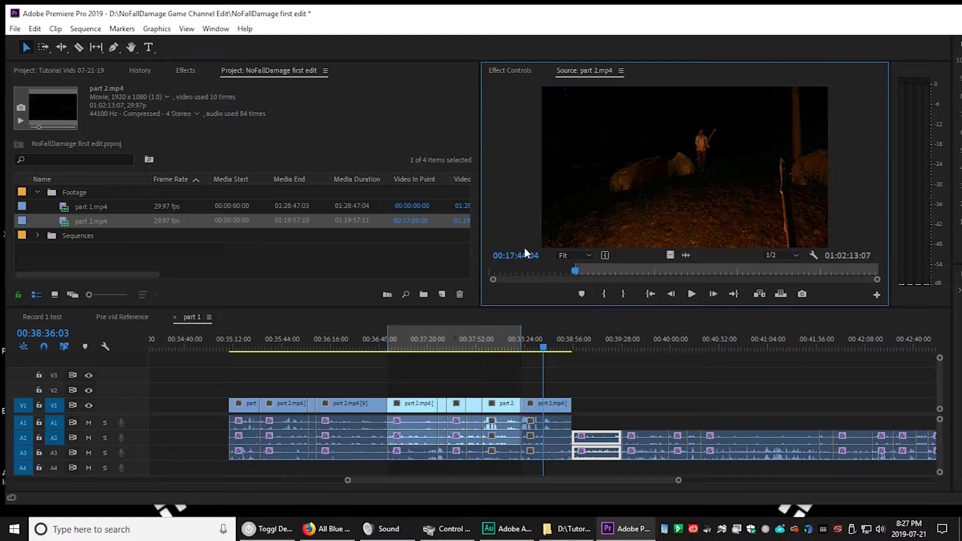
click(515, 256)
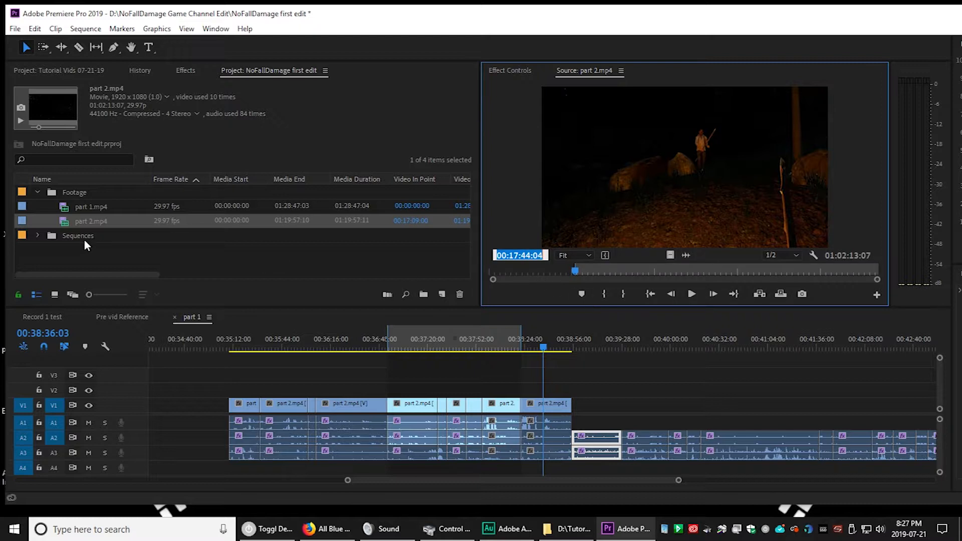
click(604, 443)
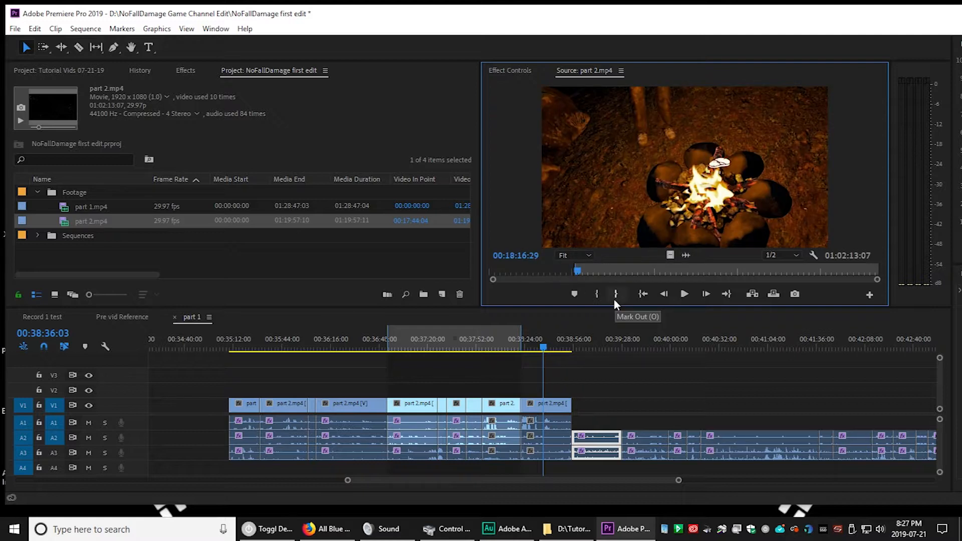
click(616, 294)
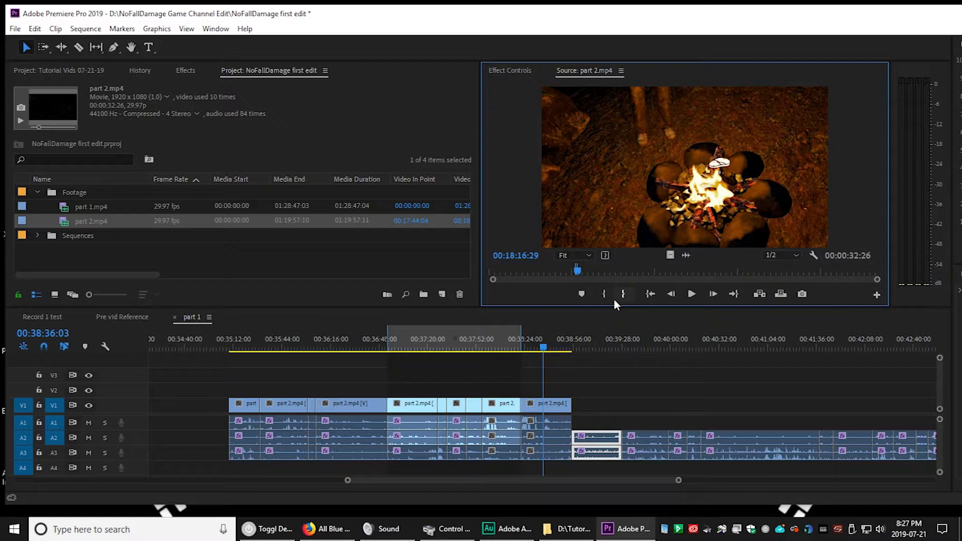
mouse_move(589, 287)
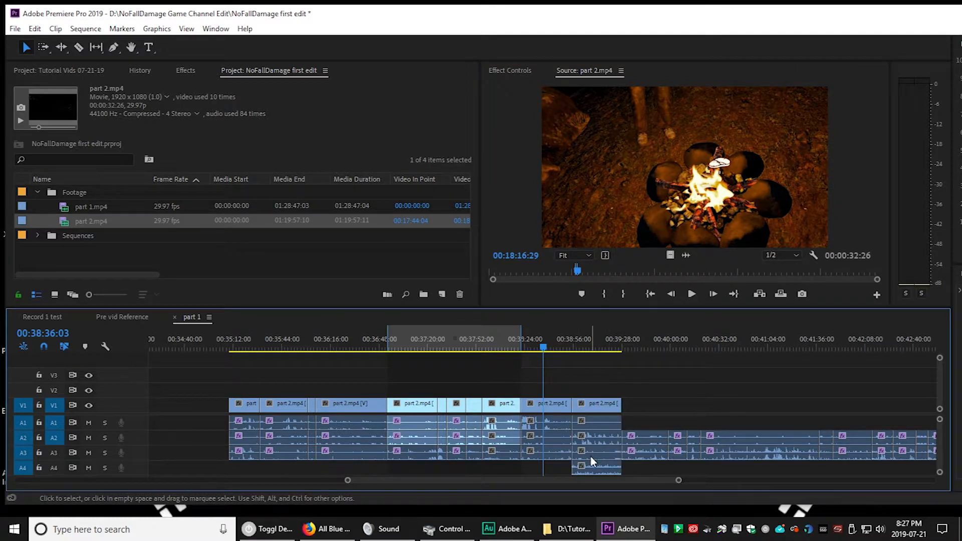
mouse_move(595, 461)
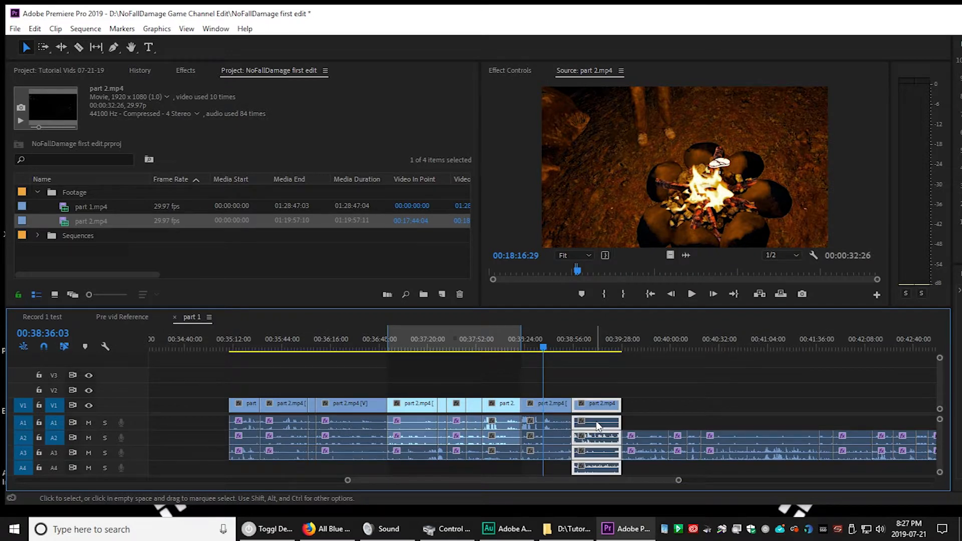
mouse_move(598, 425)
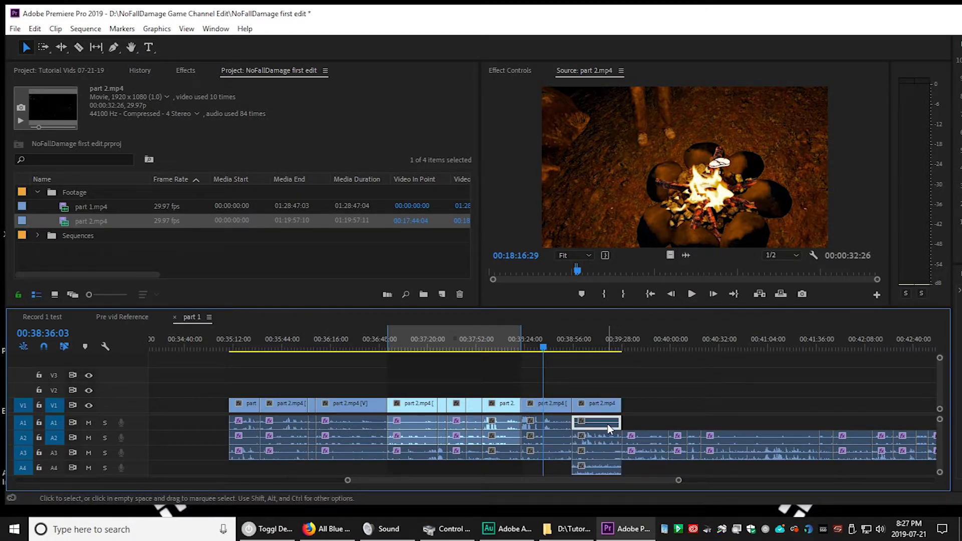
mouse_move(604, 427)
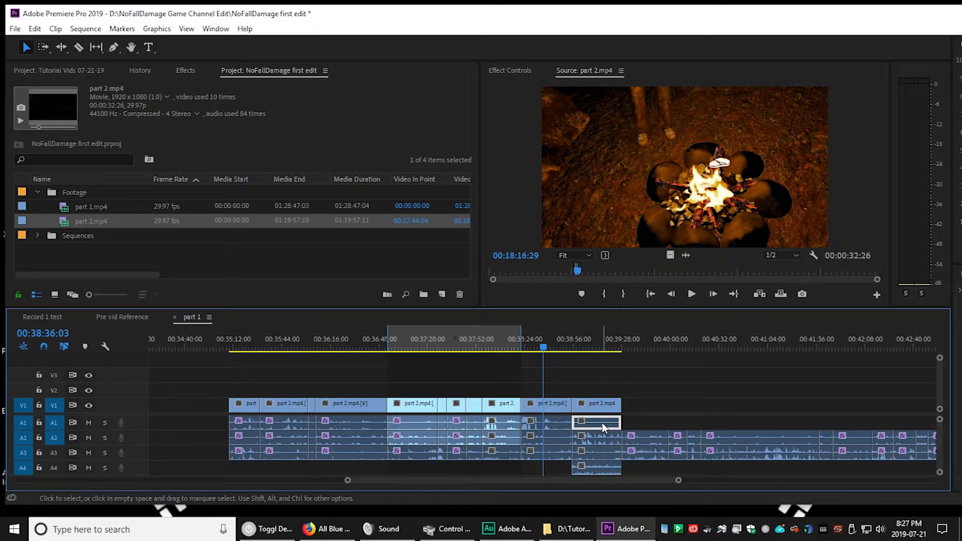
- Insert the 32-second part 2.mp4 range into the sequence gap at 00:38:56
click(597, 424)
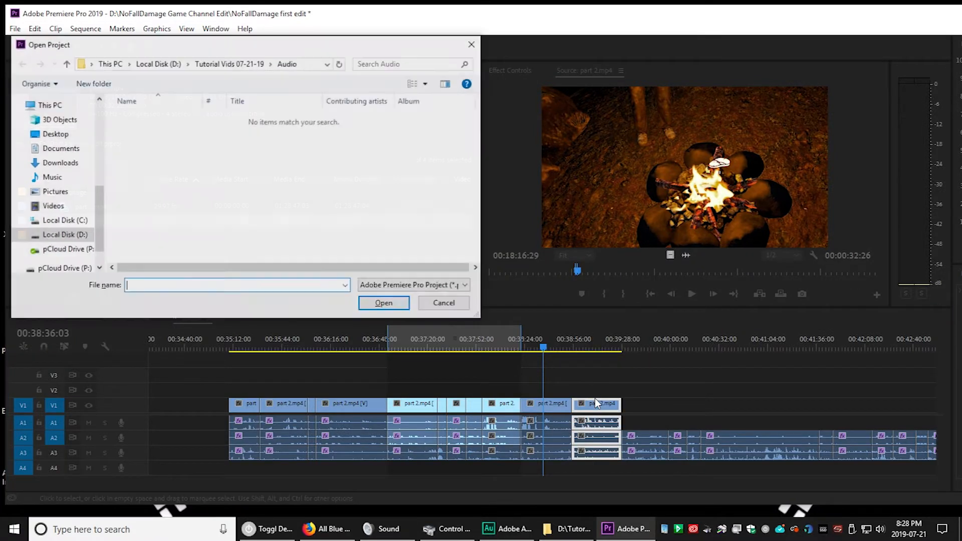
click(443, 302)
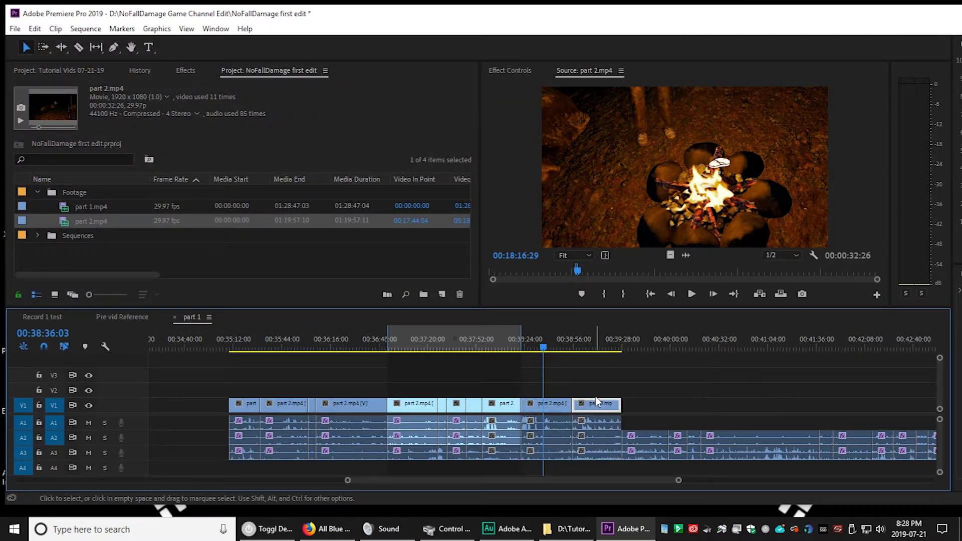
click(596, 403)
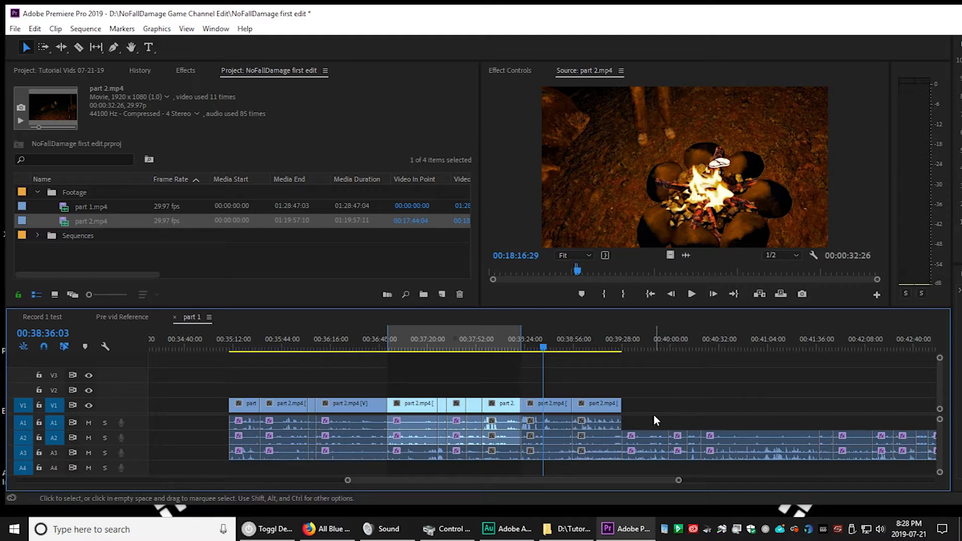
click(596, 404)
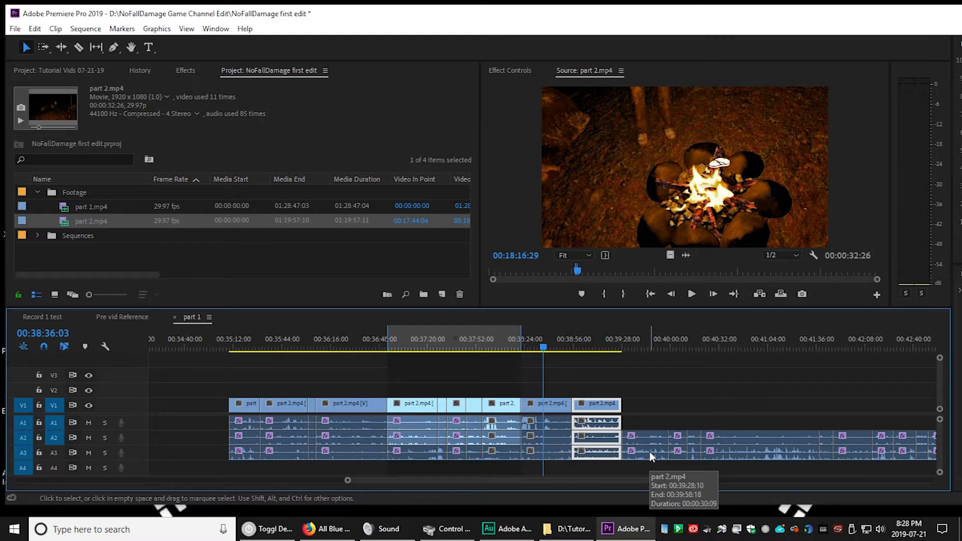
mouse_move(649, 461)
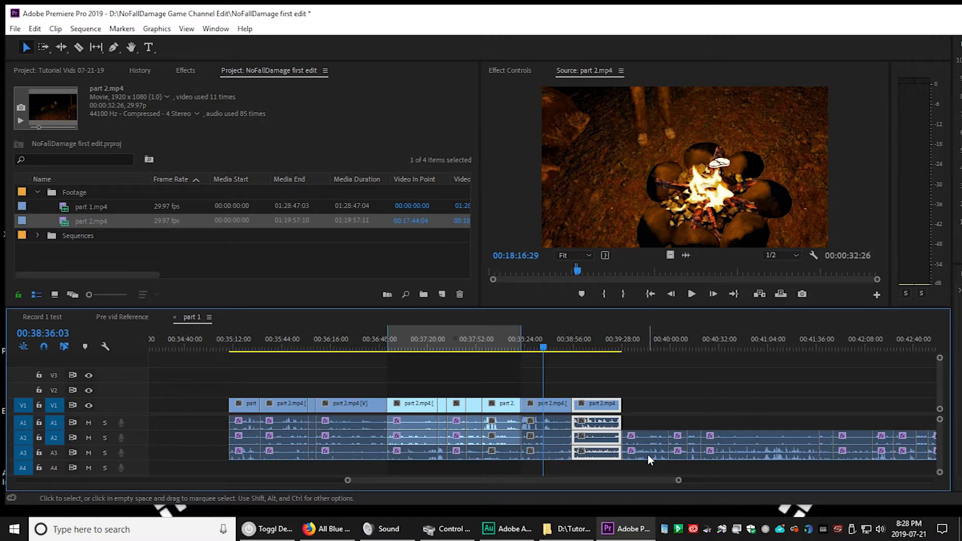
mouse_move(649, 462)
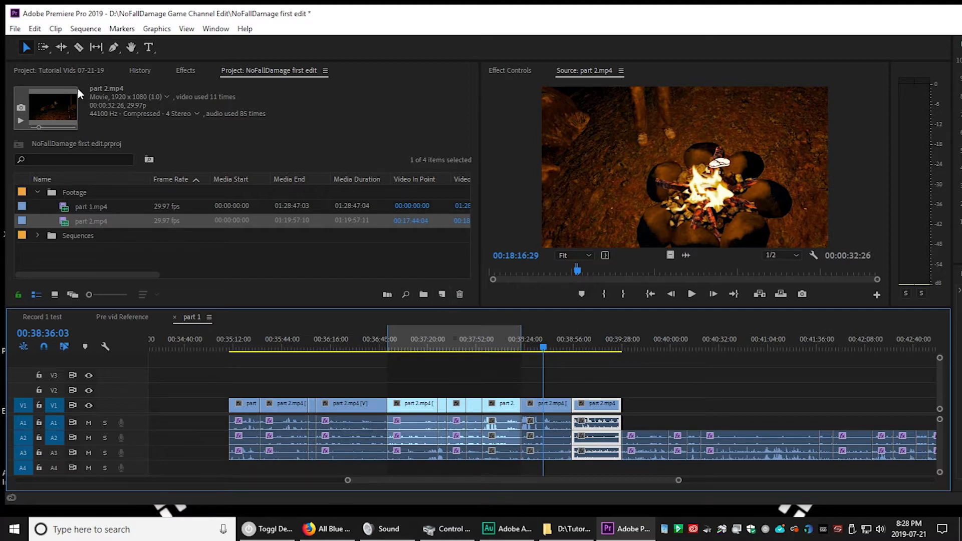
- Check the Sequence menu's Lift entry, then clear the sequence In and Out points
click(85, 29)
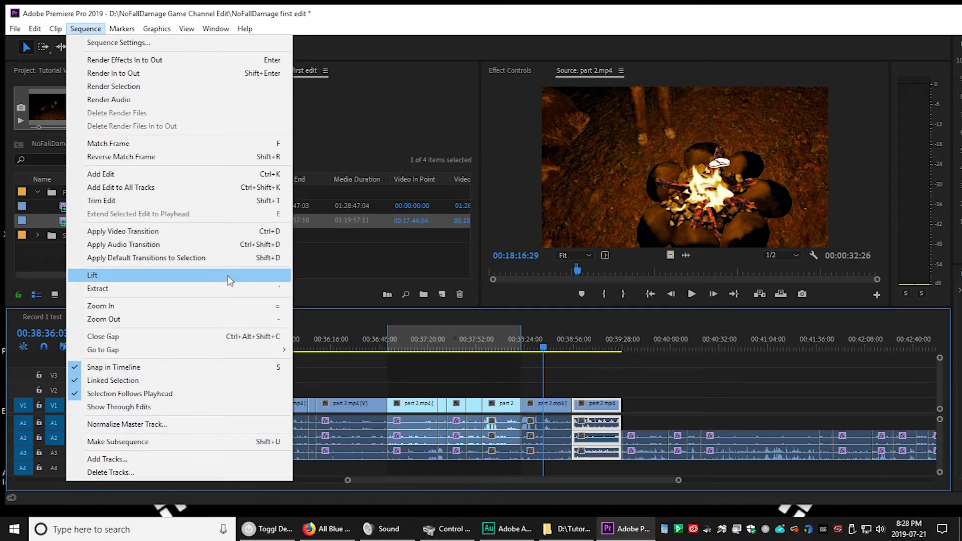
mouse_move(276, 280)
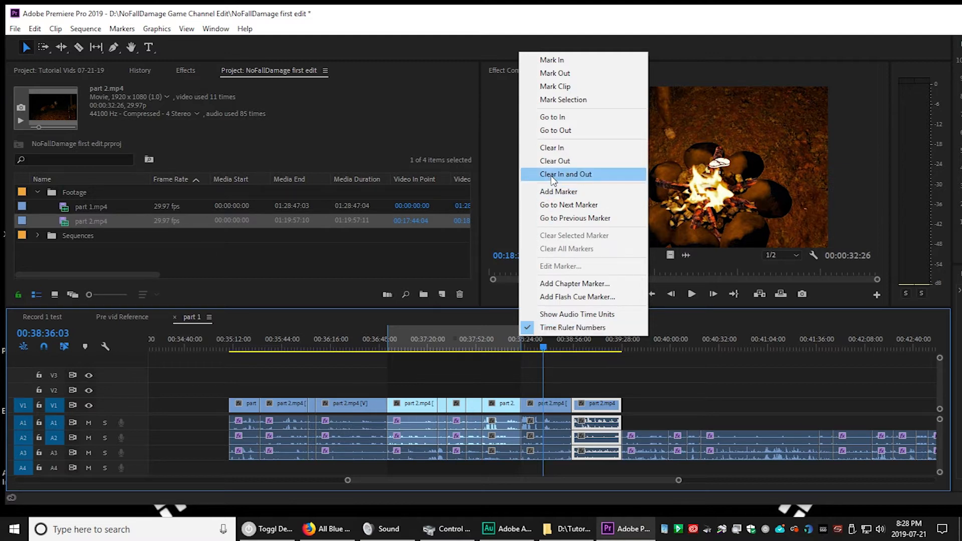
click(566, 173)
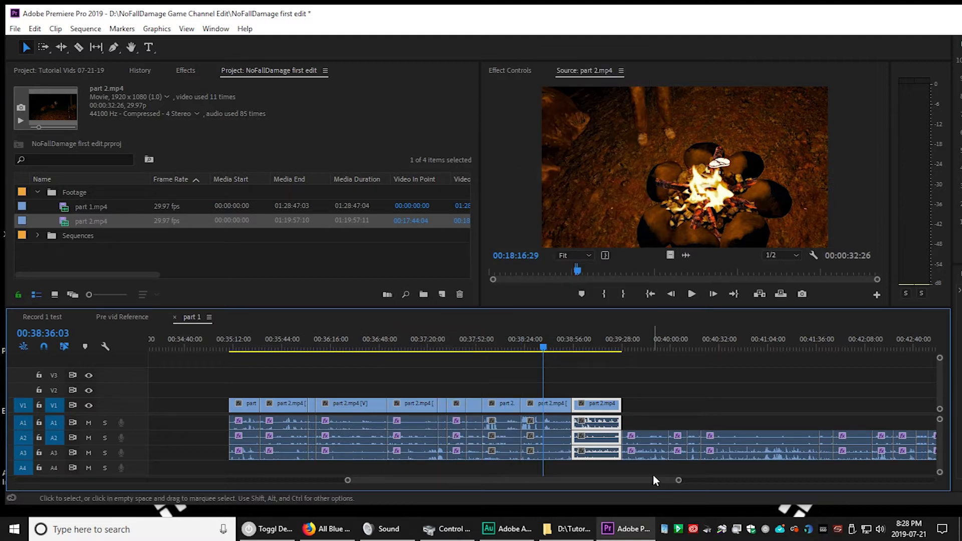
mouse_move(657, 443)
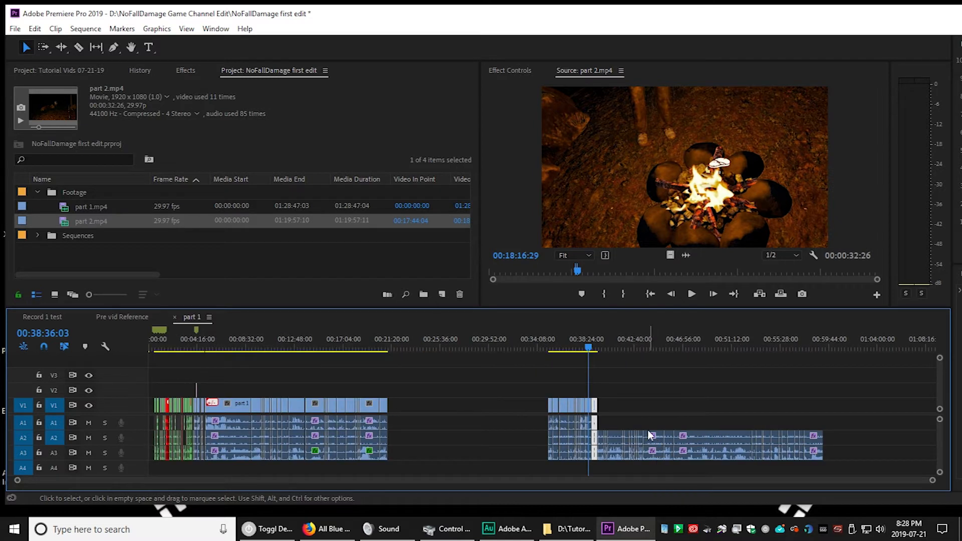
mouse_move(757, 413)
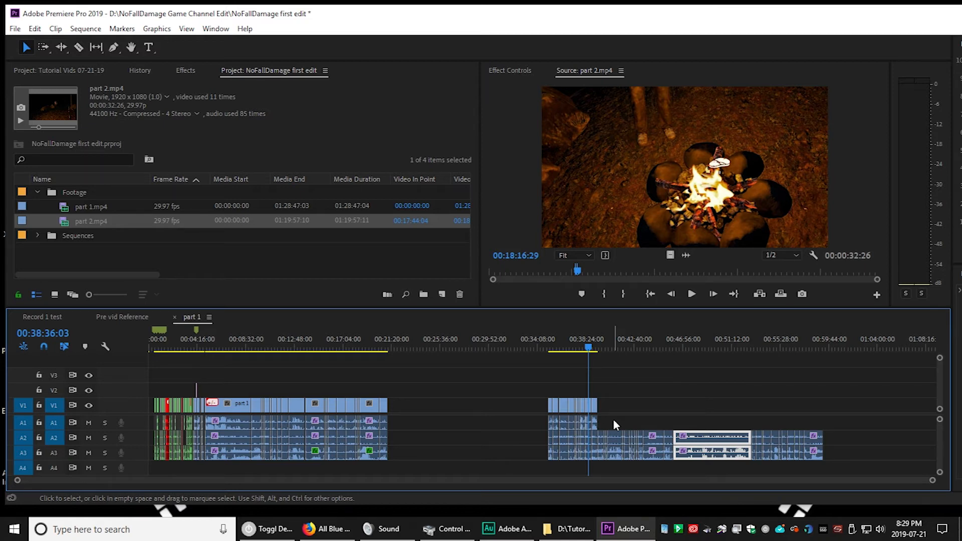
mouse_move(604, 419)
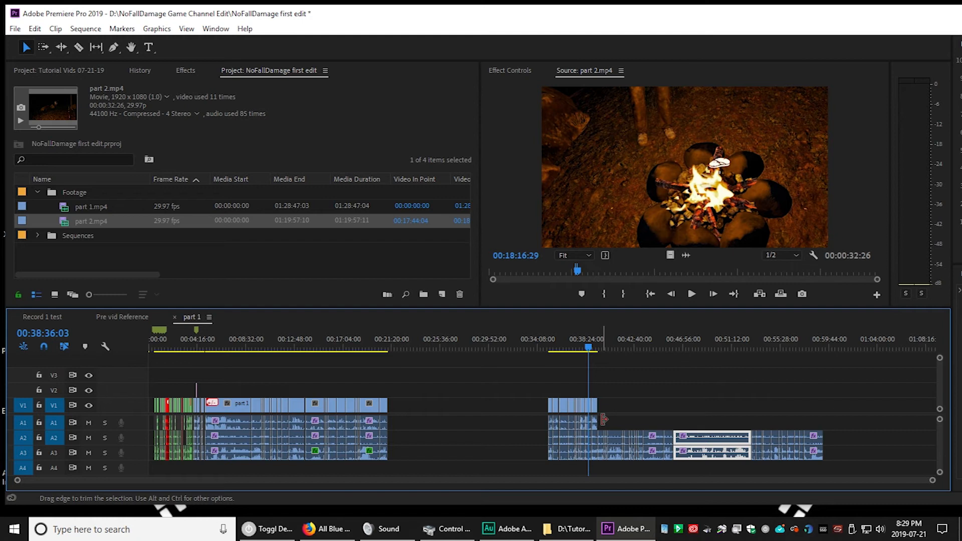